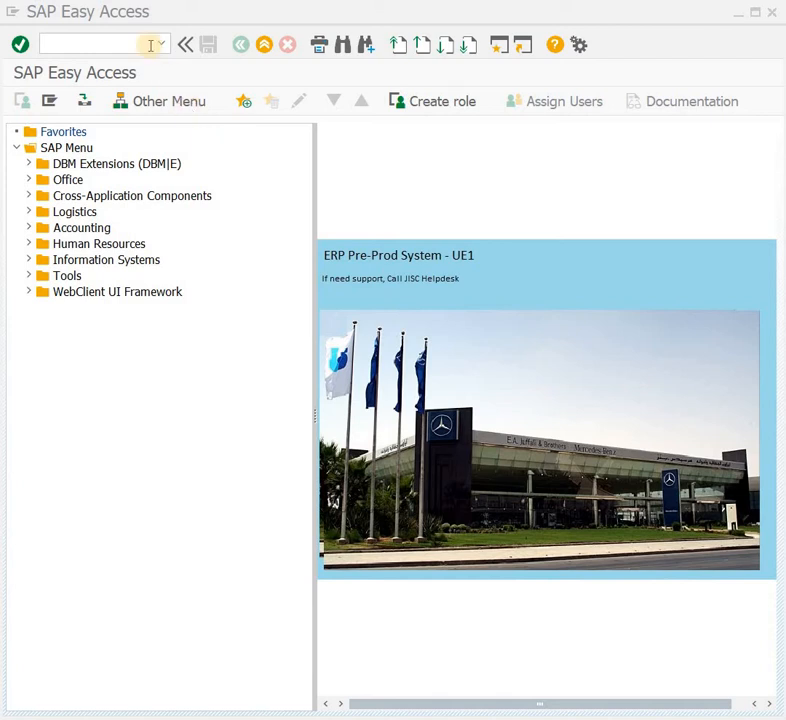
Step: Run transaction ST22 to reach the ABAP Runtime Errors selection screen
{"action": "type", "text": "s"}
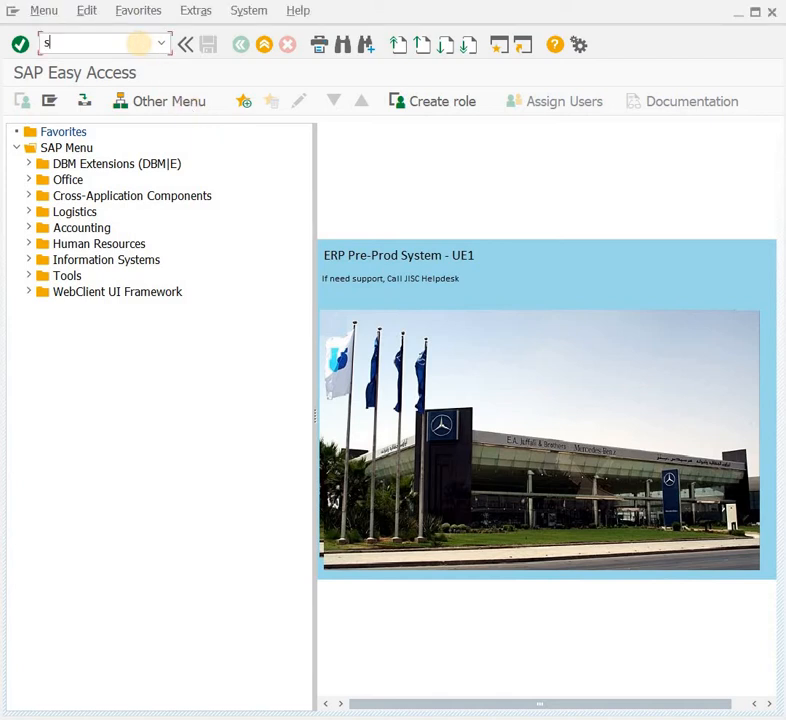
{"action": "type", "text": "t22"}
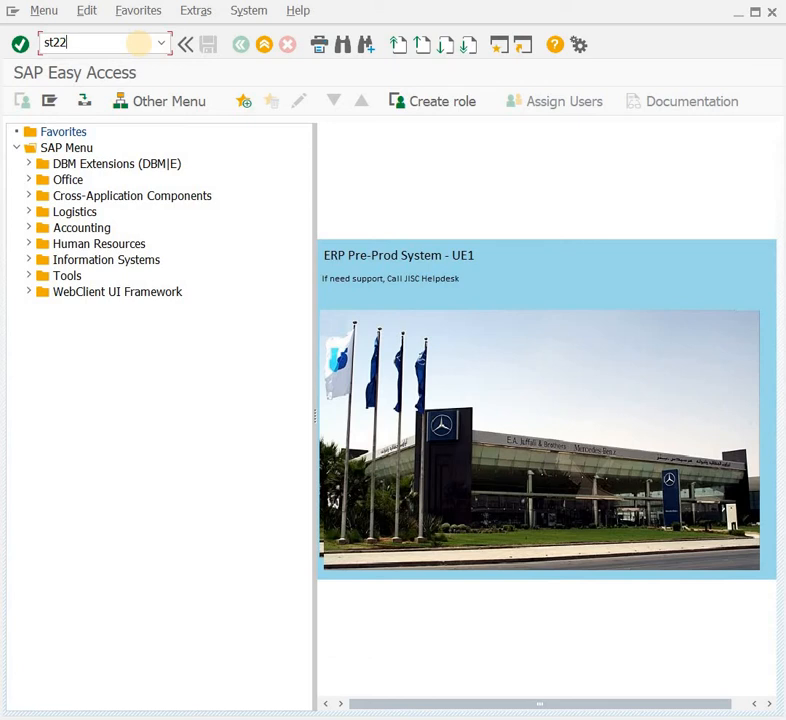
{"action": "key", "text": "Enter"}
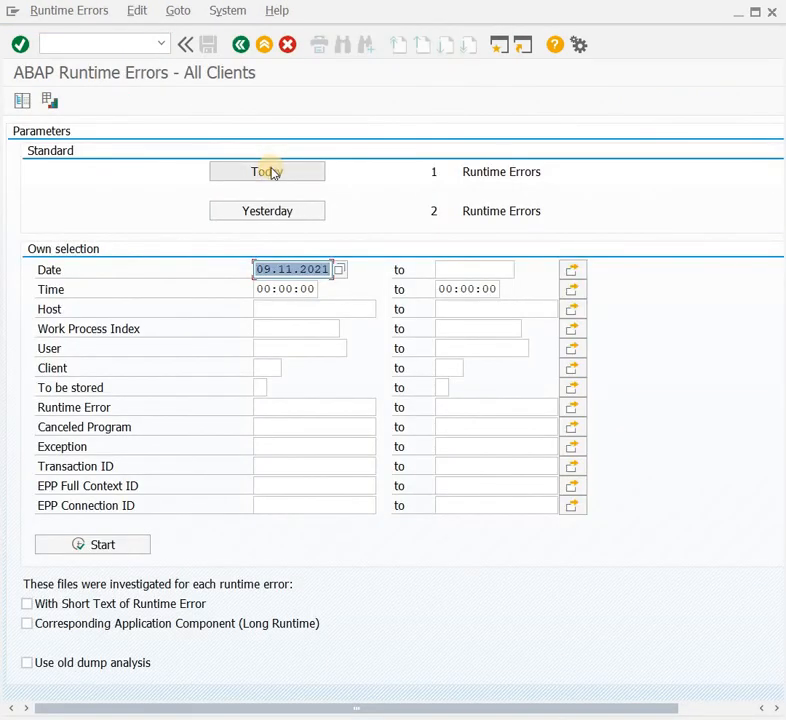
Step: List today's runtime errors and open the STOP_NO_REPORT dump for program RSADRCK2
{"action": "left_click", "coordinate": [267, 171]}
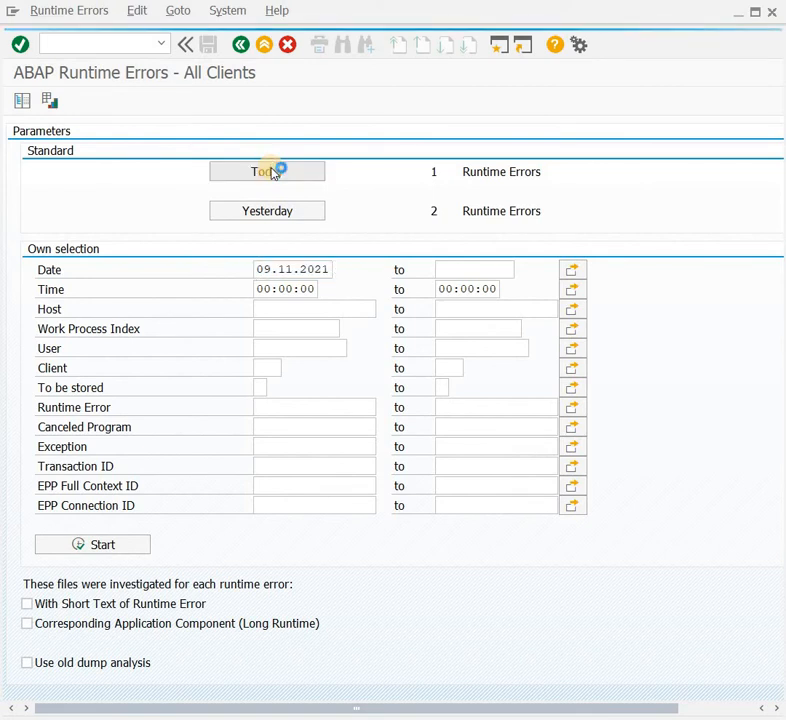
{"action": "left_click", "coordinate": [266, 171]}
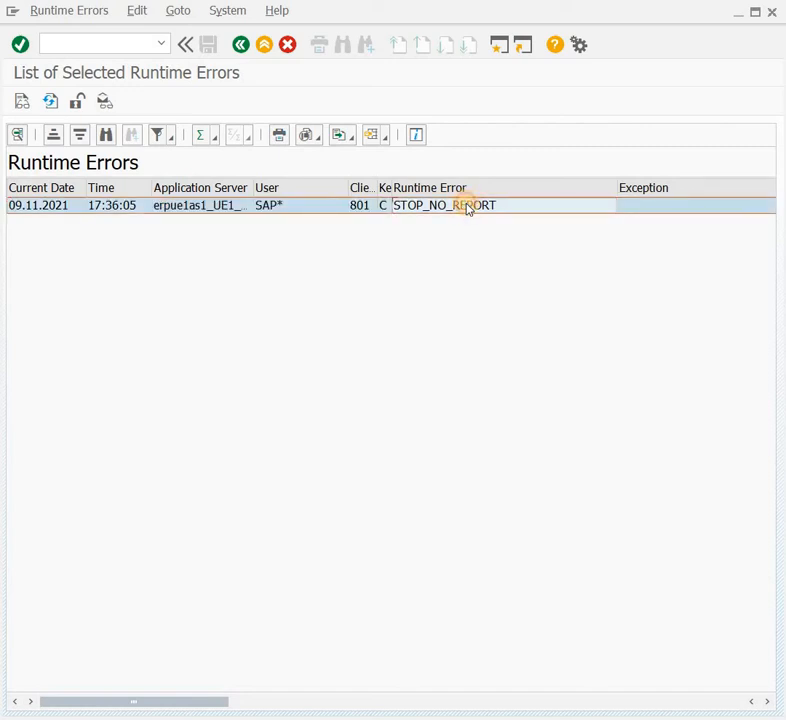
{"action": "double_click", "coordinate": [443, 205]}
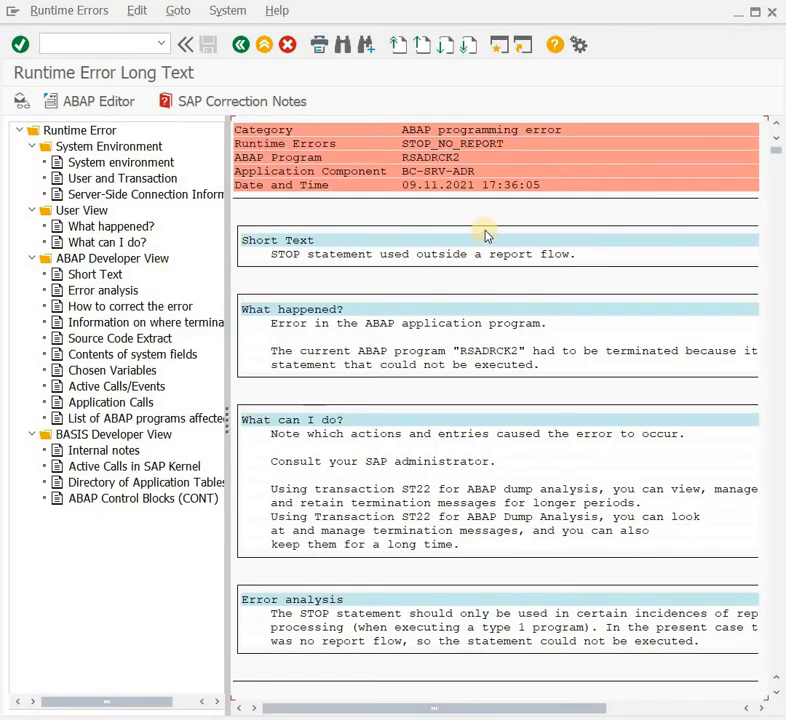
{"action": "scroll", "scroll_direction": "down", "scroll_amount": 3}
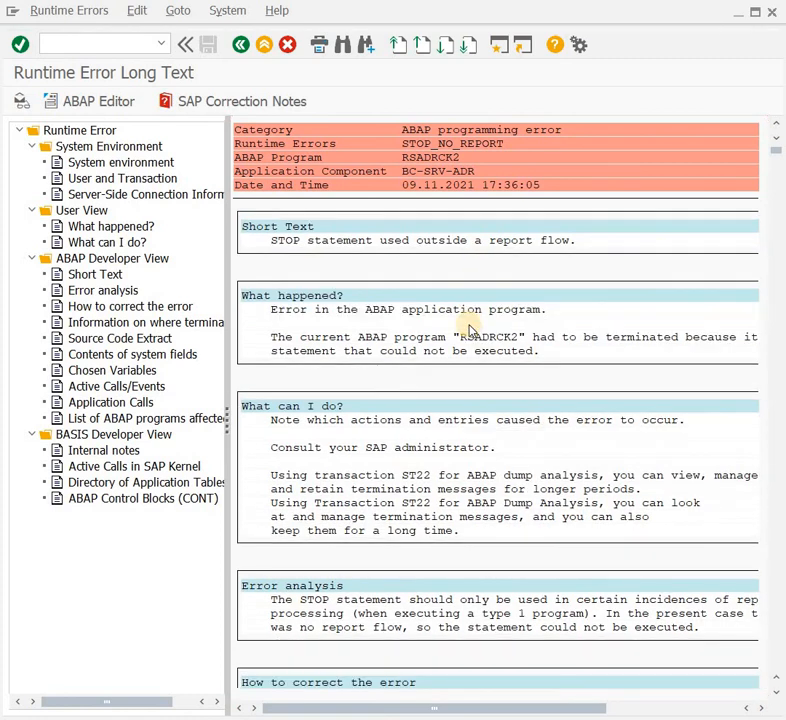